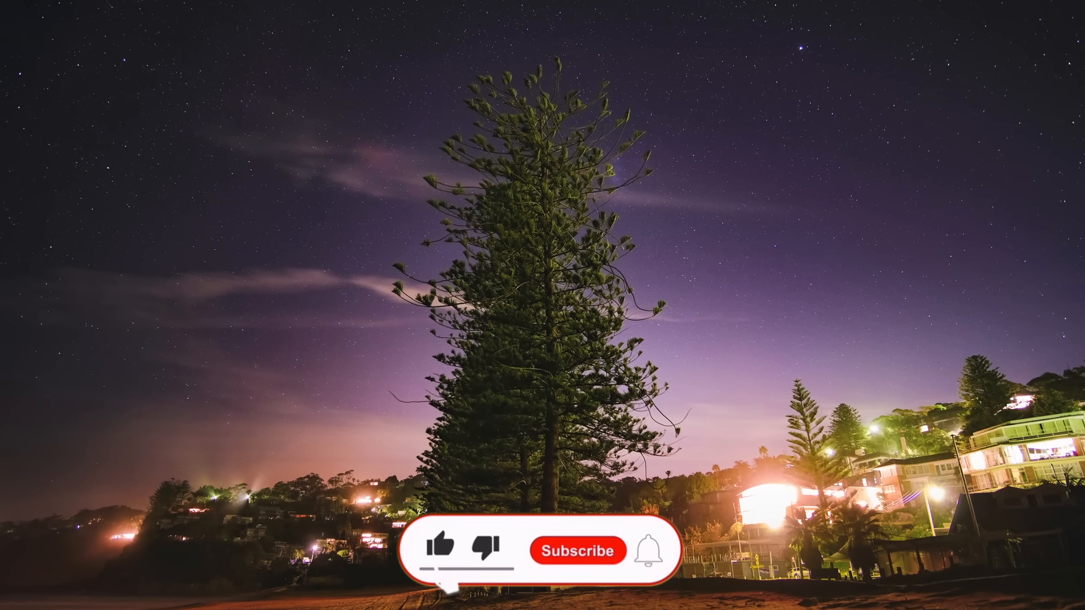
Play the overlay until the thumbs-up turns blue and Subscribe reads Subscribed.
{"action": "left_click", "coordinate": [577, 551]}
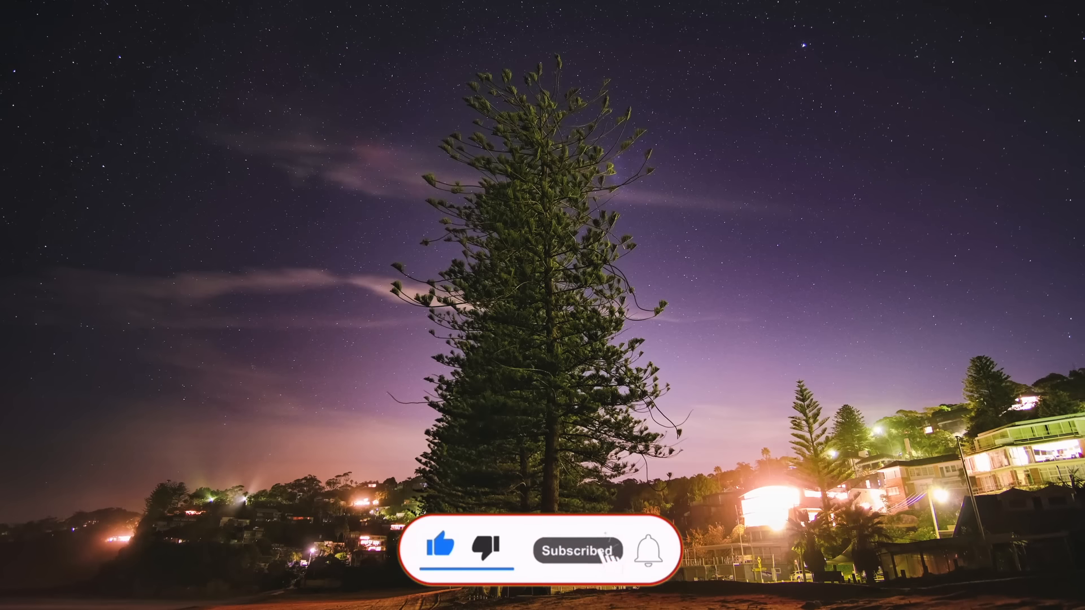